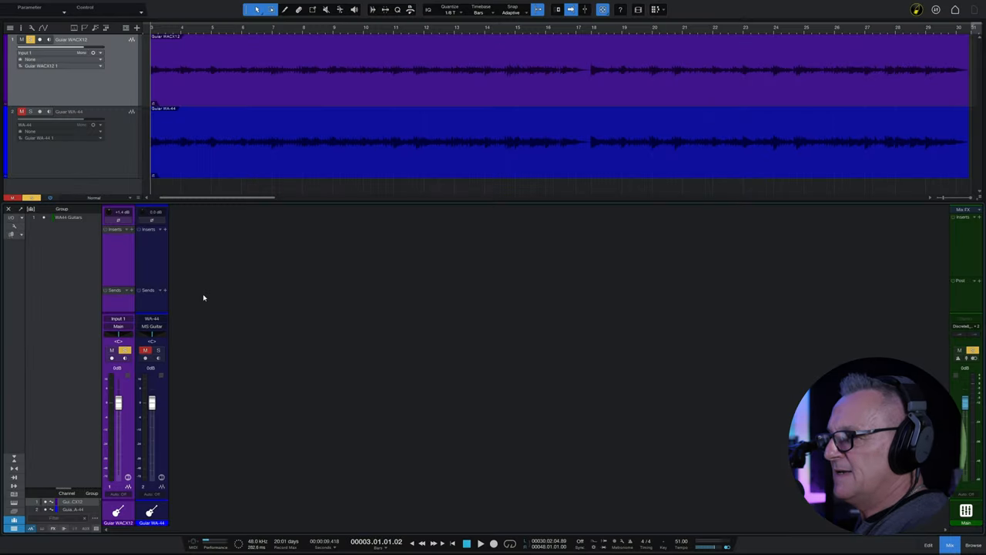
{"action": "mouse_move", "coordinate": [225, 292]}
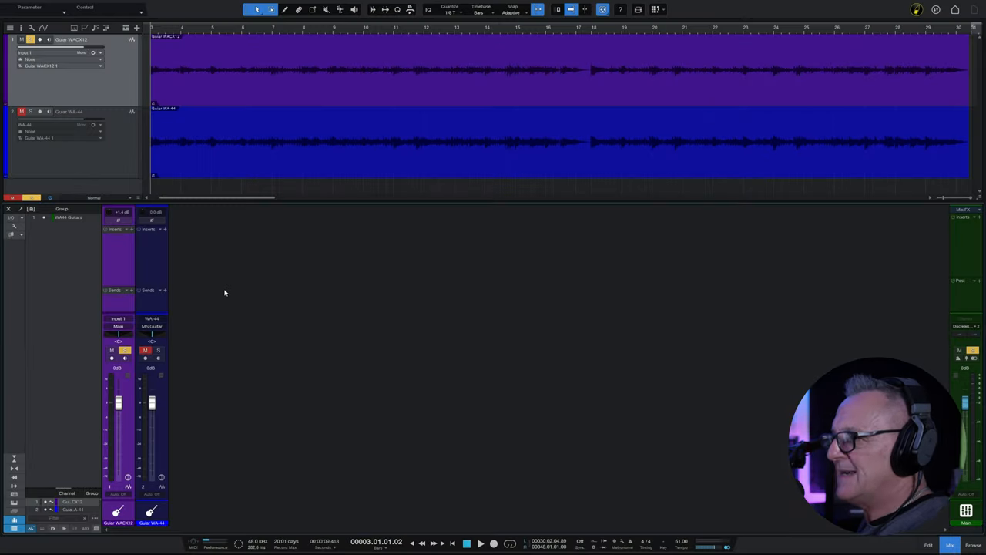